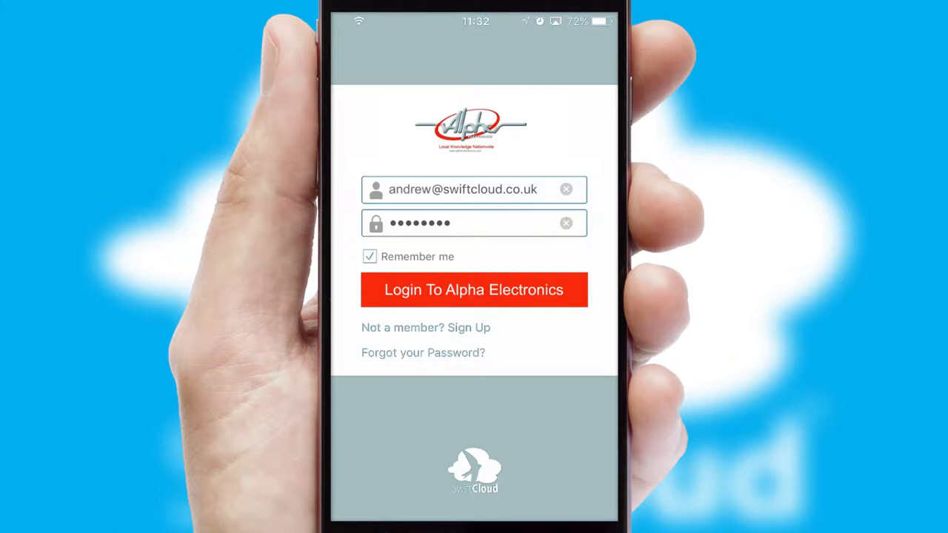
Log in to the Alpha Electronics store with the saved email and password.
left_click(474, 289)
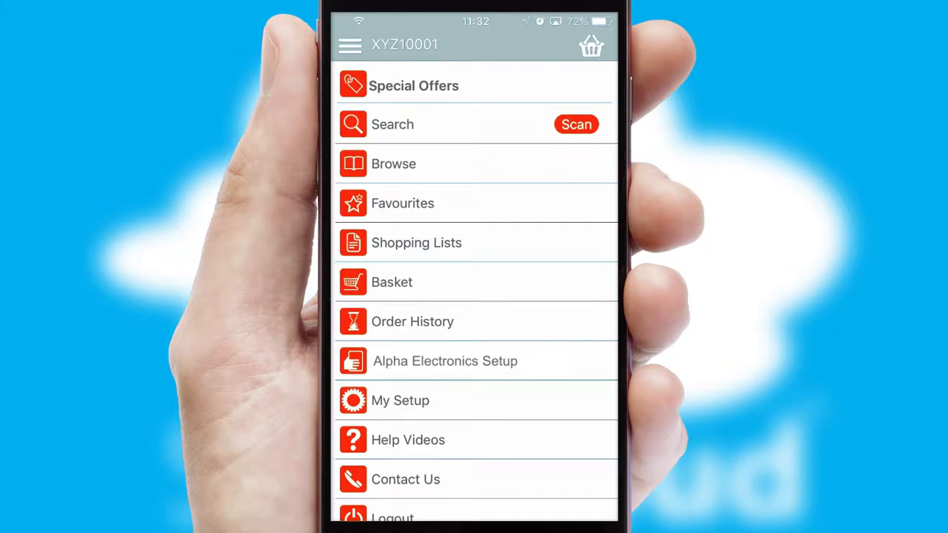
Browse the Food & Groceries category to list products like Coca Cola and Olive Oil.
left_click(394, 164)
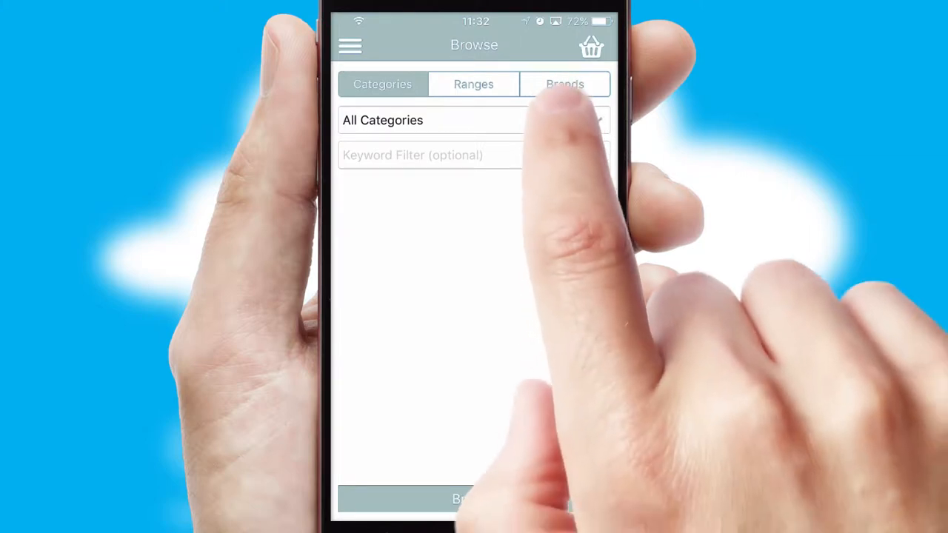
left_click(474, 120)
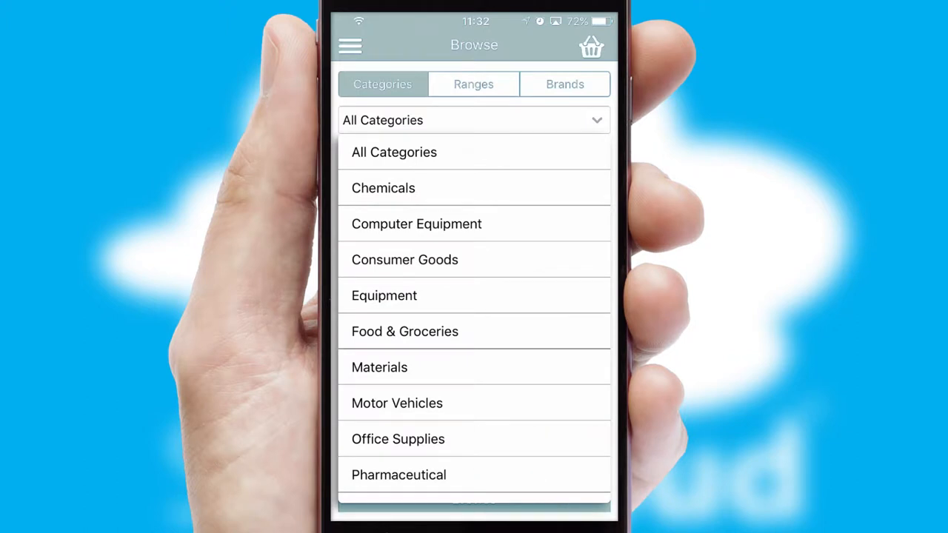
left_click(404, 331)
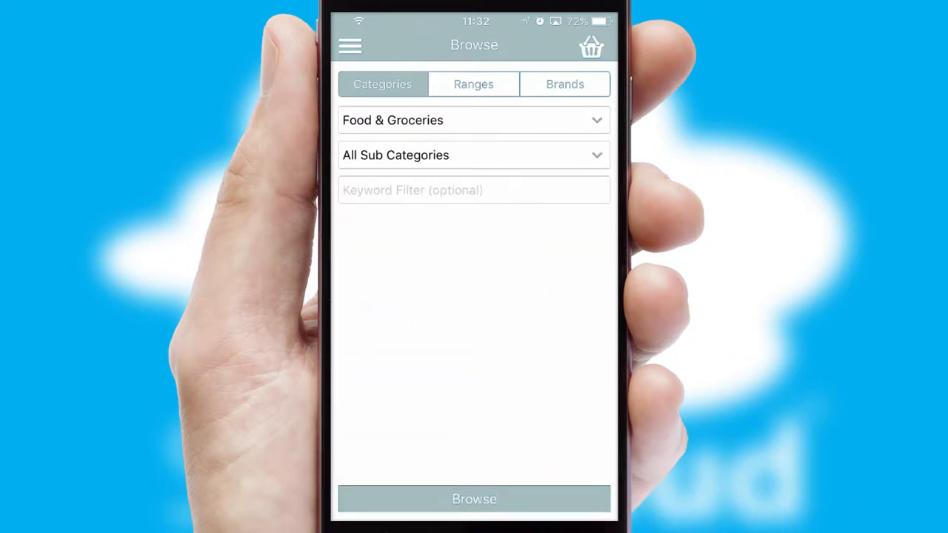
left_click(474, 499)
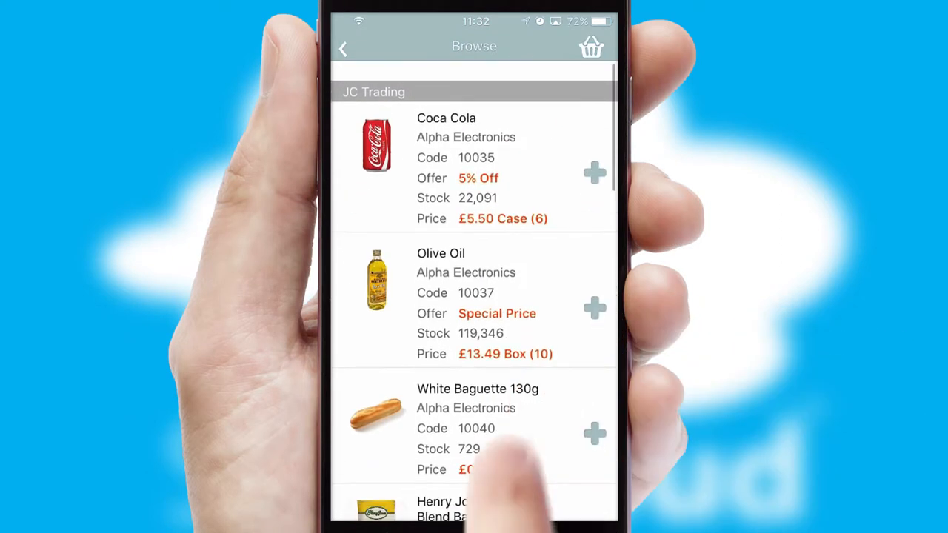
Add a case of Coca Cola and a Side Of Beef to the basket.
scroll("up", 3)
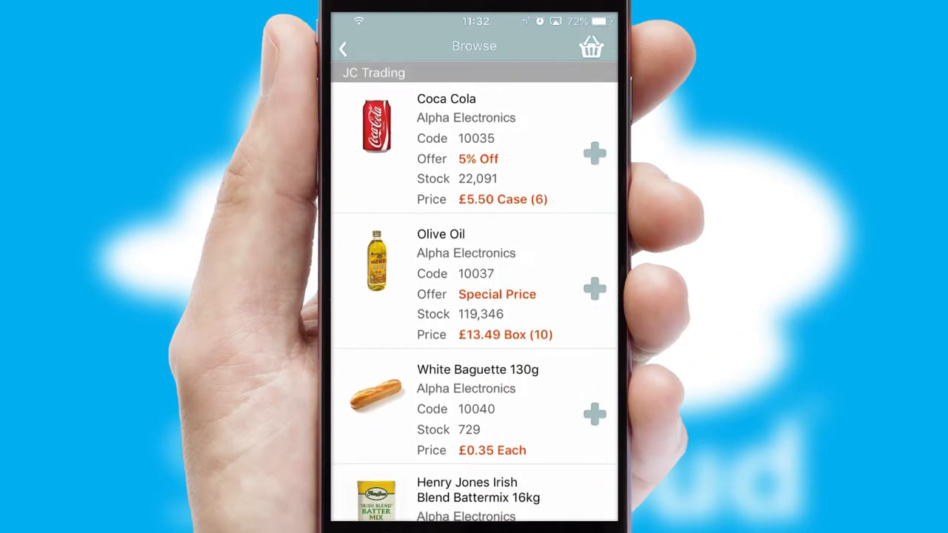
left_click(594, 154)
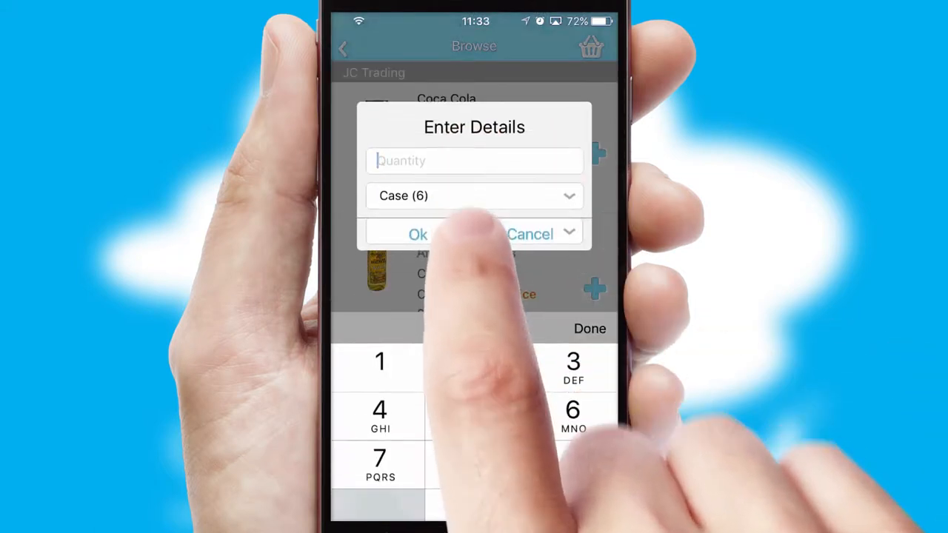
left_click(418, 234)
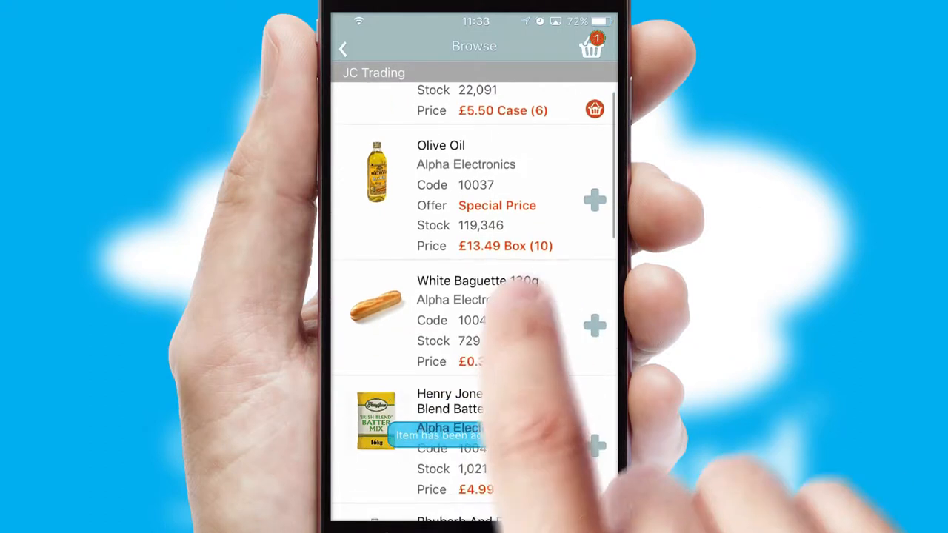
scroll("down", 3)
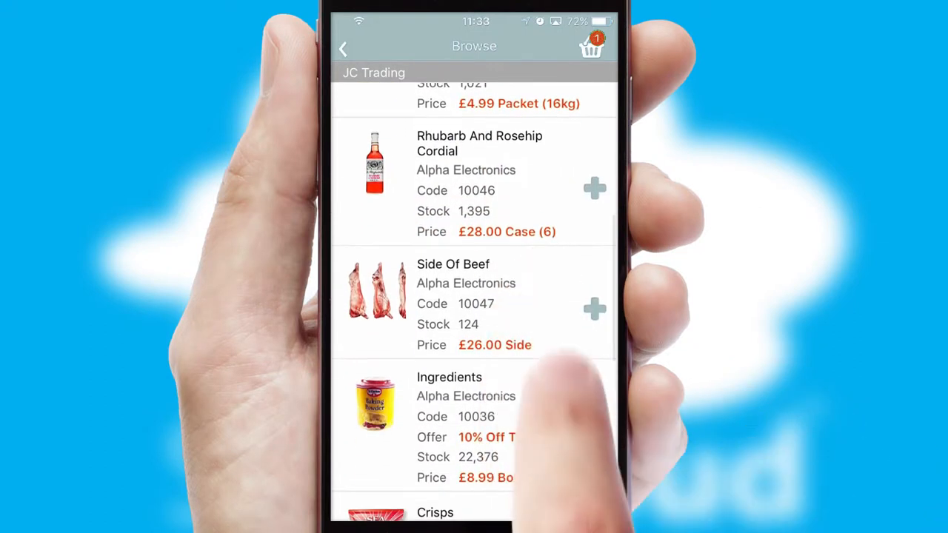
left_click(595, 309)
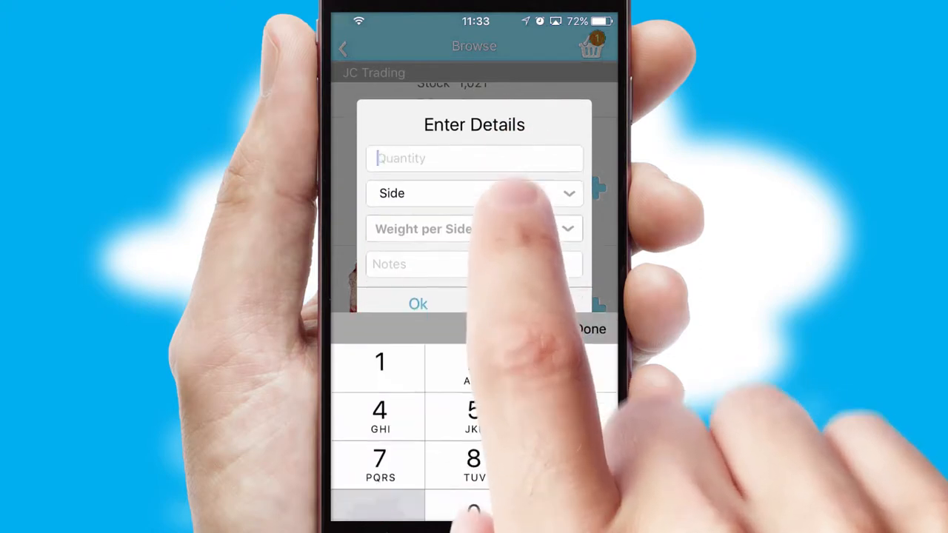
left_click(474, 228)
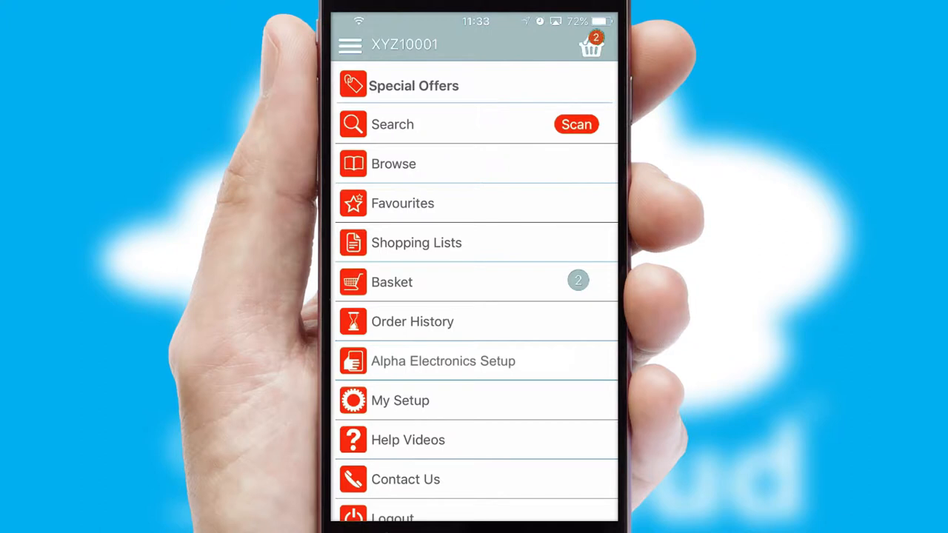
Search for Olive Oil, view its product PDFs, and add 1 Box (10) to the basket.
left_click(393, 124)
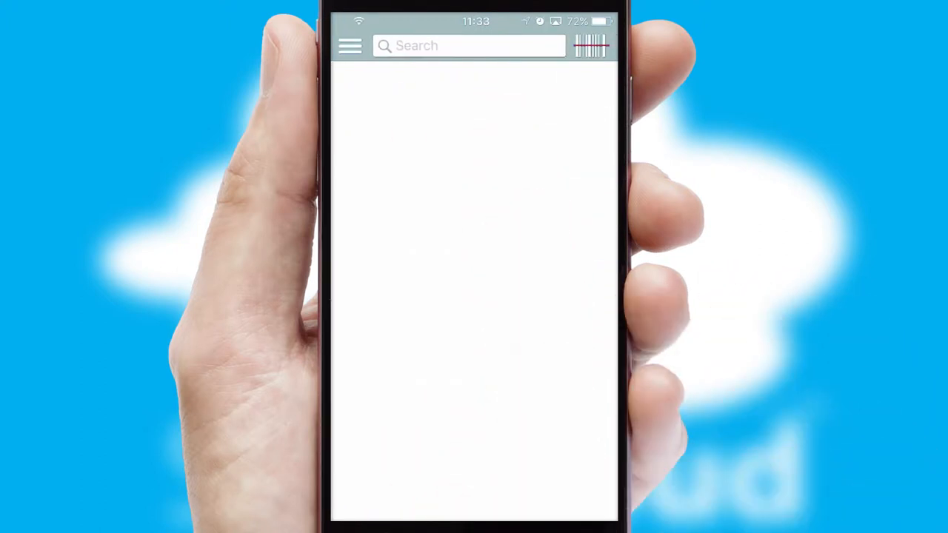
left_click(591, 45)
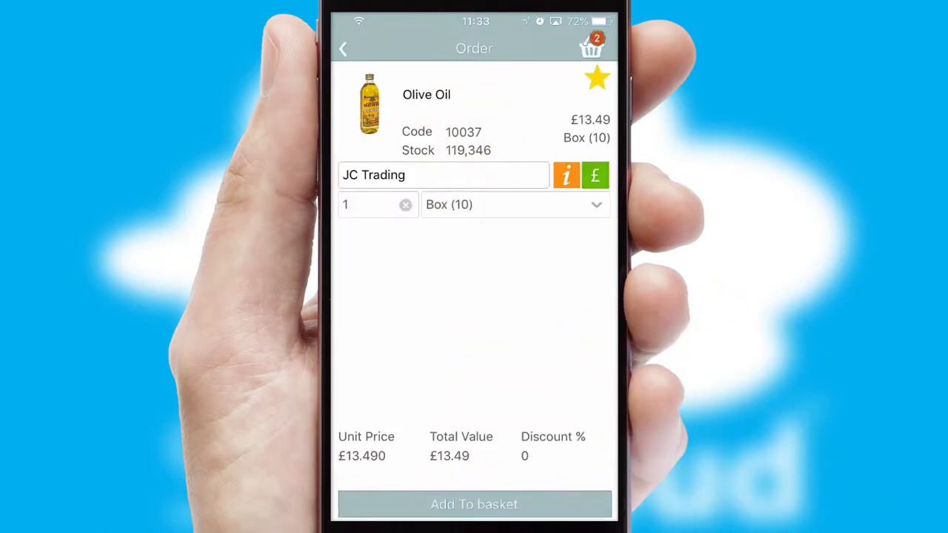
left_click(566, 176)
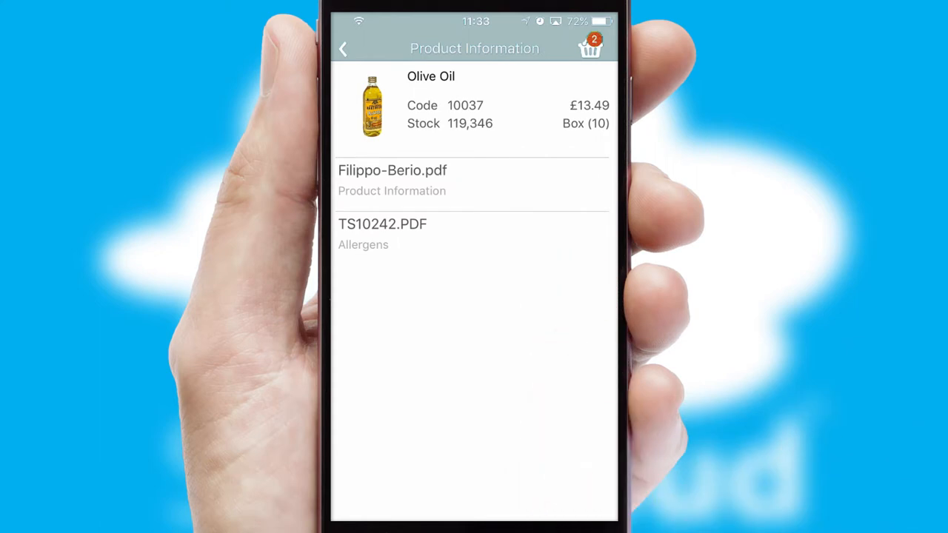
left_click(392, 180)
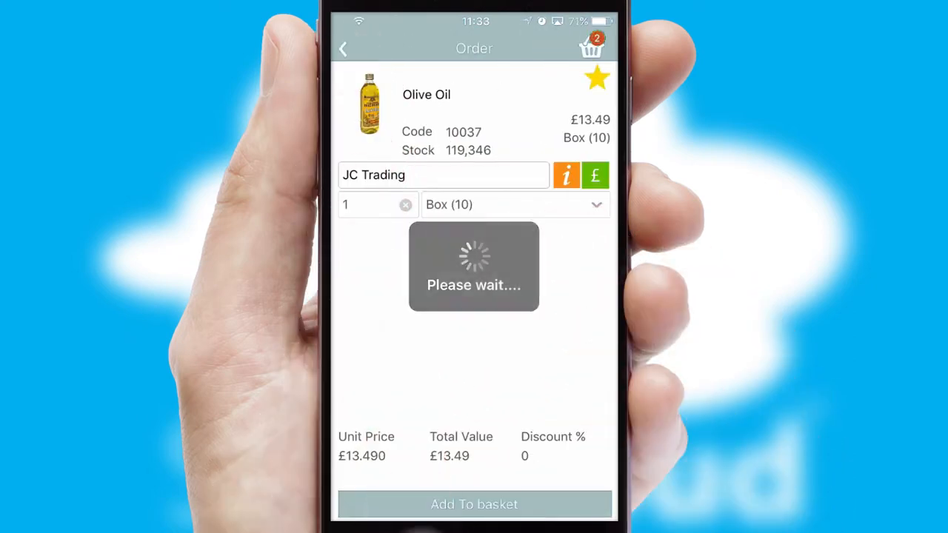
left_click(474, 504)
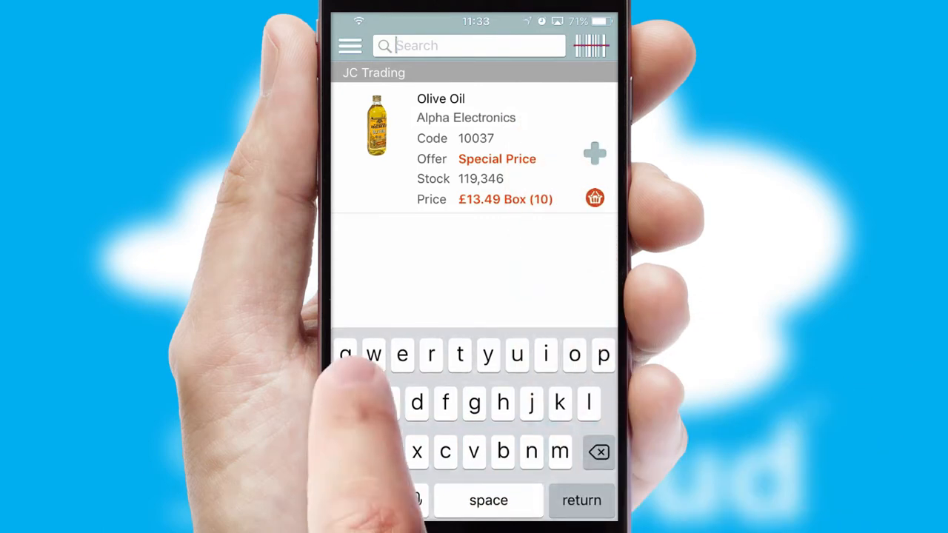
Browse a broader 'a' product search, then return to the main menu showing three basket items.
type("a")
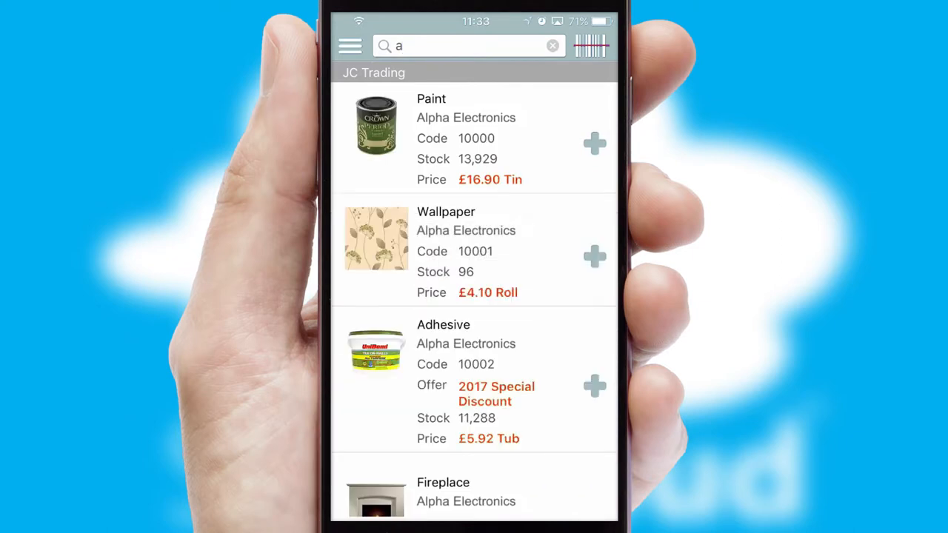
scroll("down", 3)
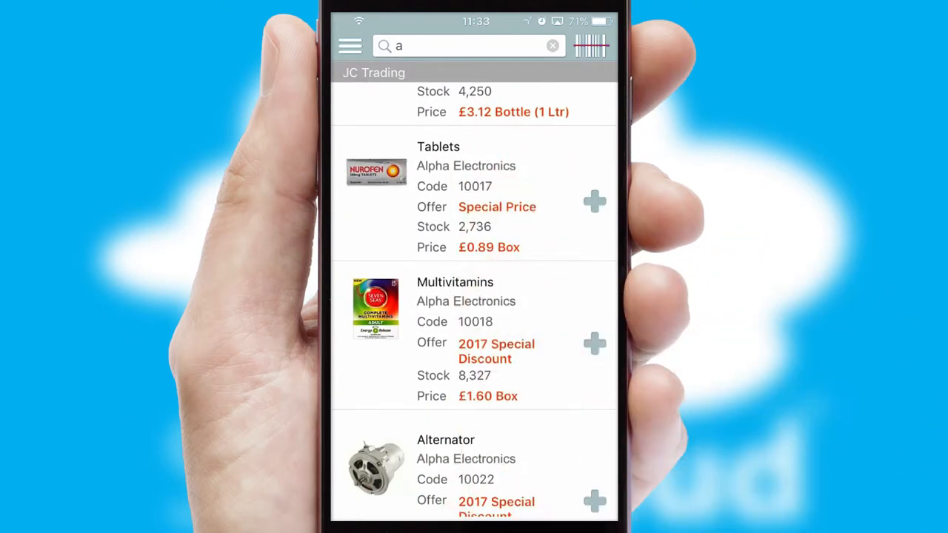
left_click(350, 46)
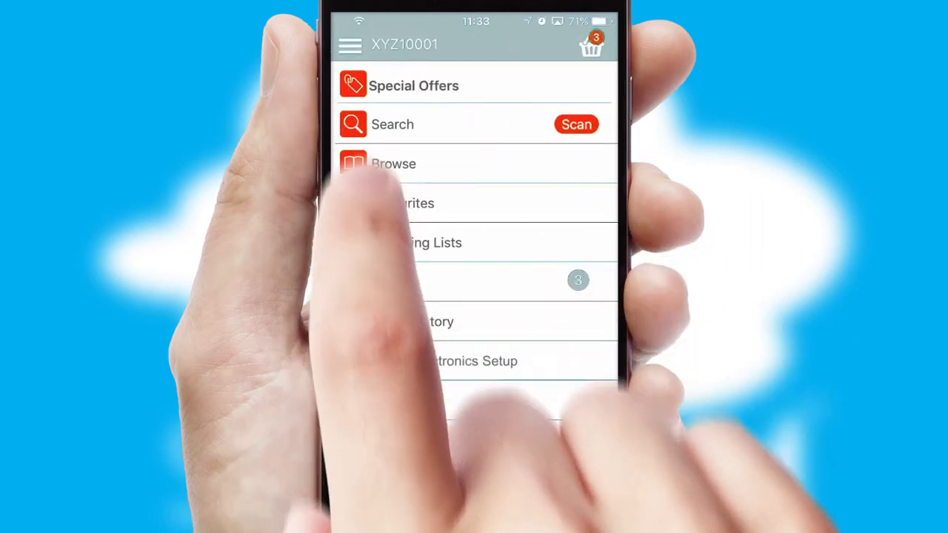
Add Thyme from the Alpha Electronics favourites, bringing the basket to four items.
left_click(414, 203)
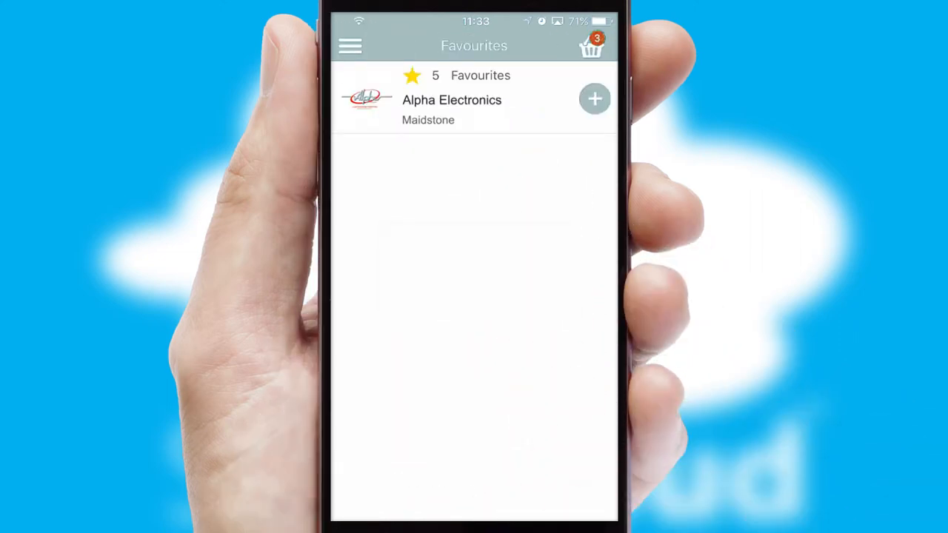
left_click(594, 98)
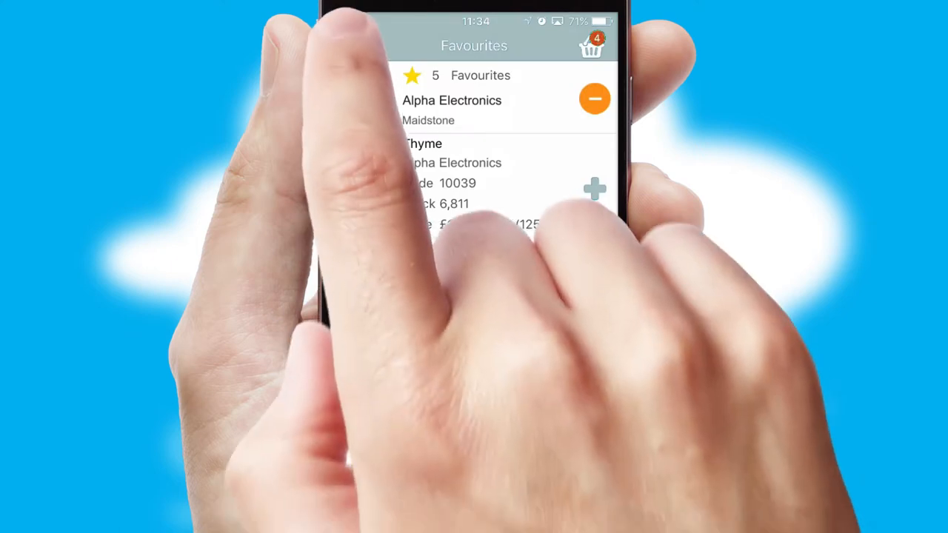
left_click(350, 45)
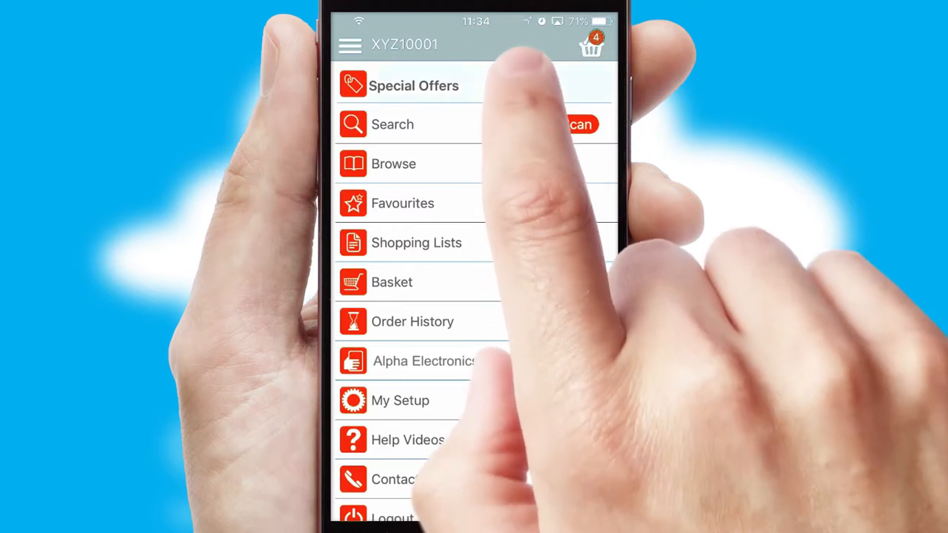
left_click(413, 85)
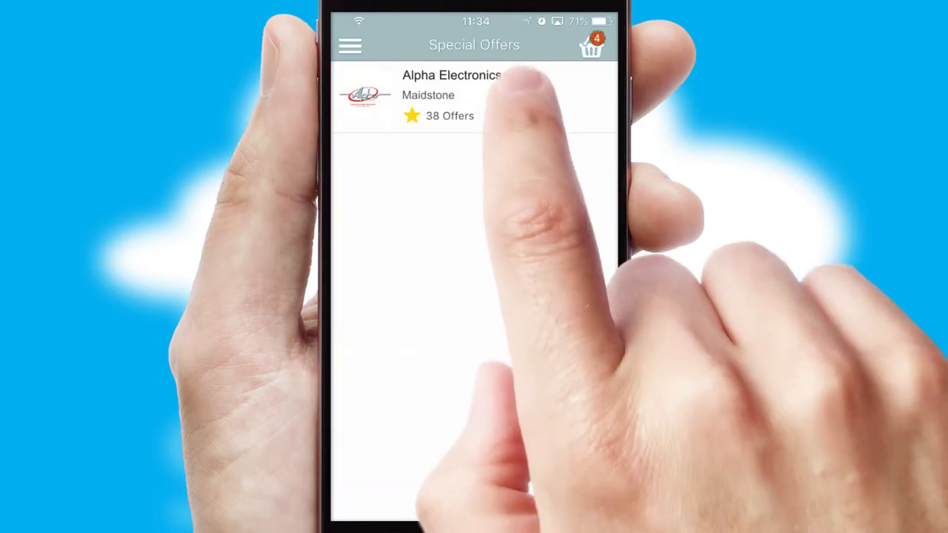
left_click(459, 95)
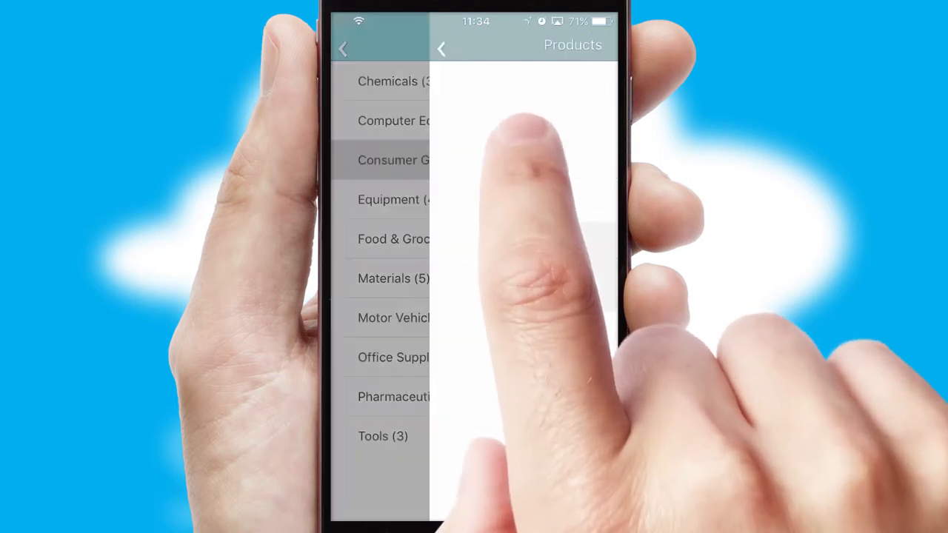
left_click(393, 239)
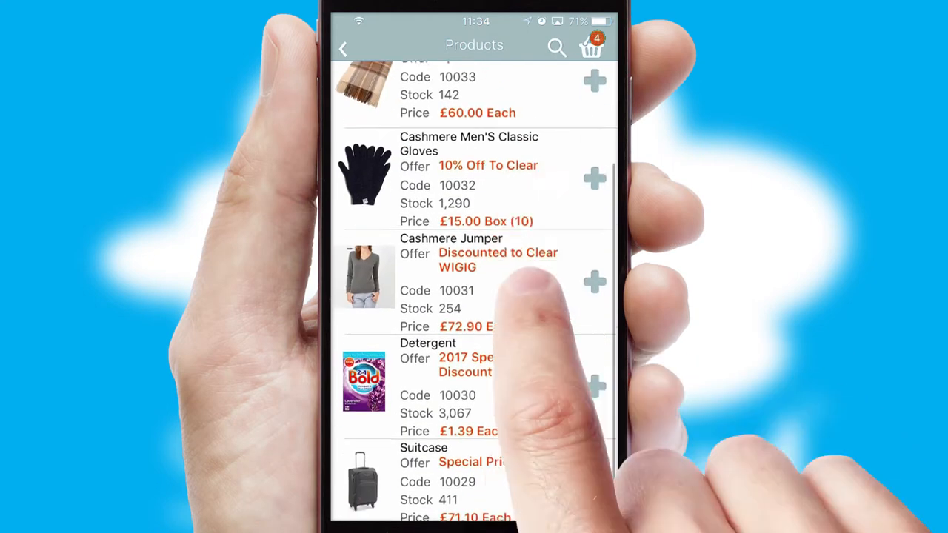
scroll("up", 3)
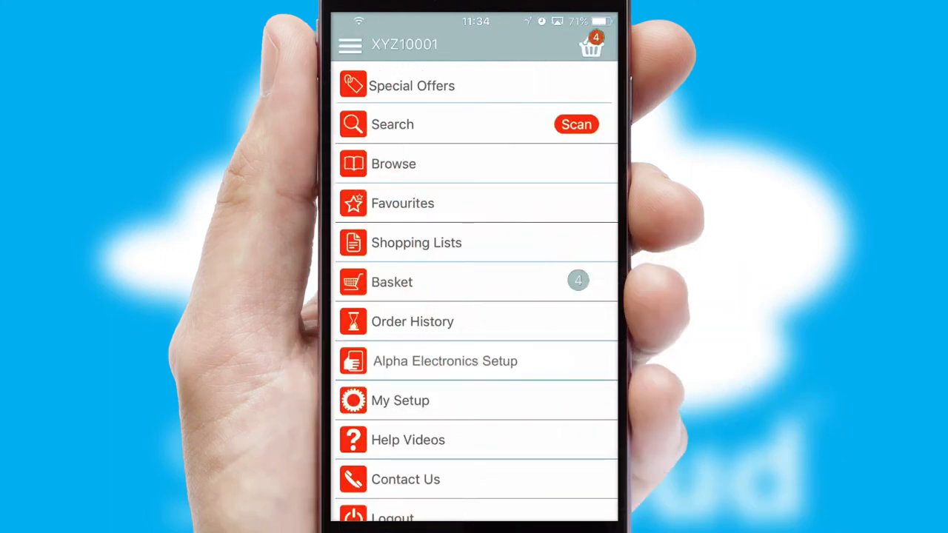
Add the ticked Irn-Bru and Tizer from the Regular Drinks Order shopping list.
left_click(417, 243)
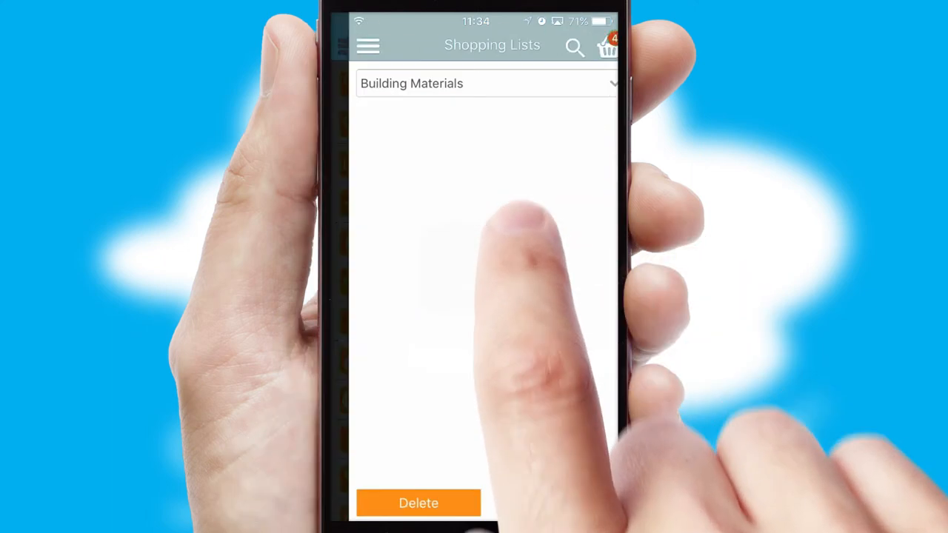
left_click(485, 83)
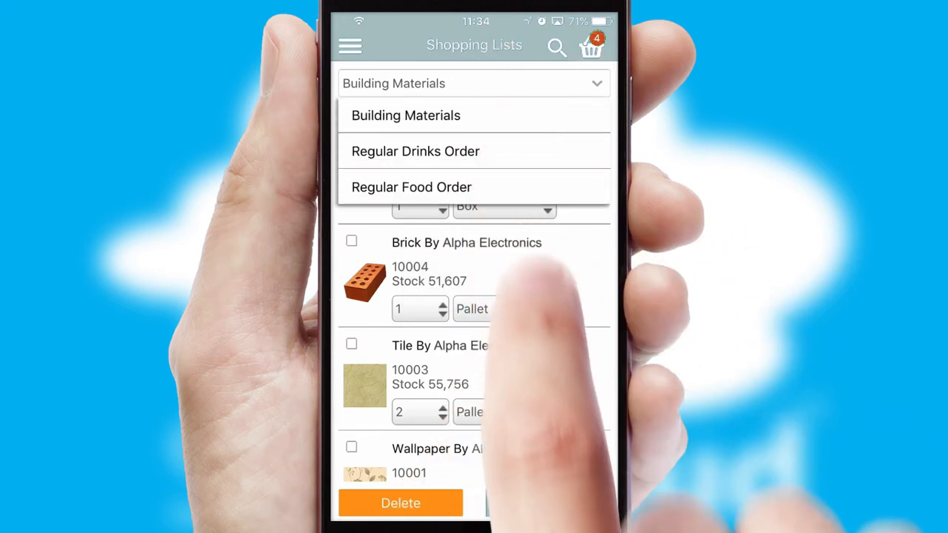
left_click(415, 151)
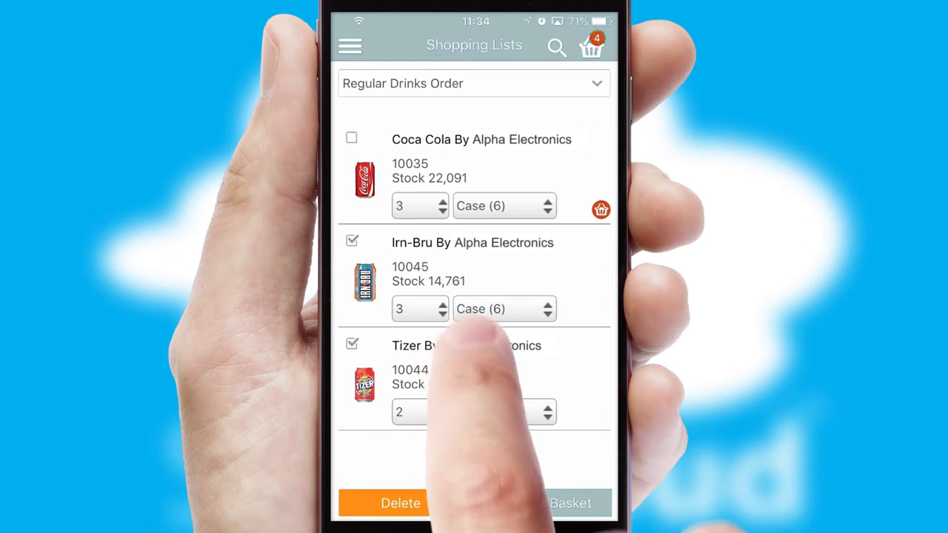
left_click(570, 503)
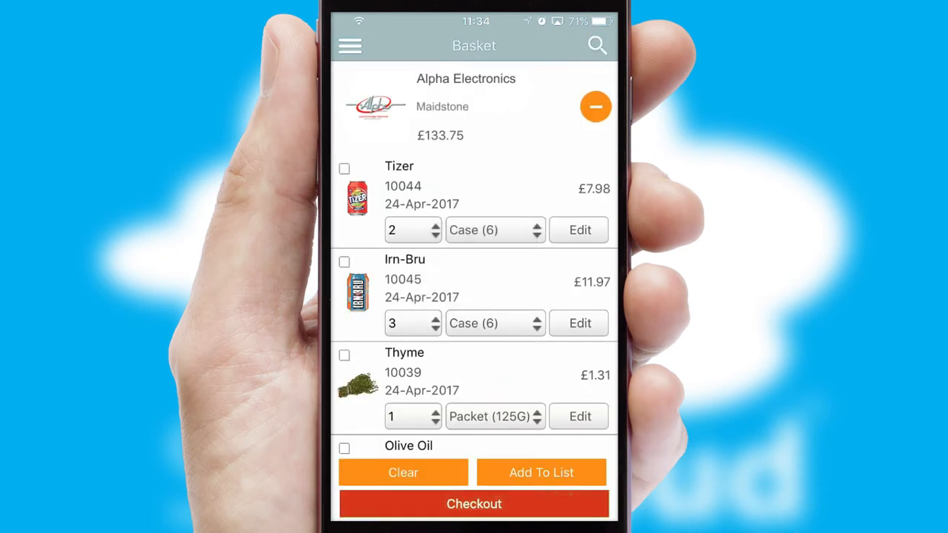
Submit the £133.75 basket as order 118881 and view it in Order History.
scroll("down", 3)
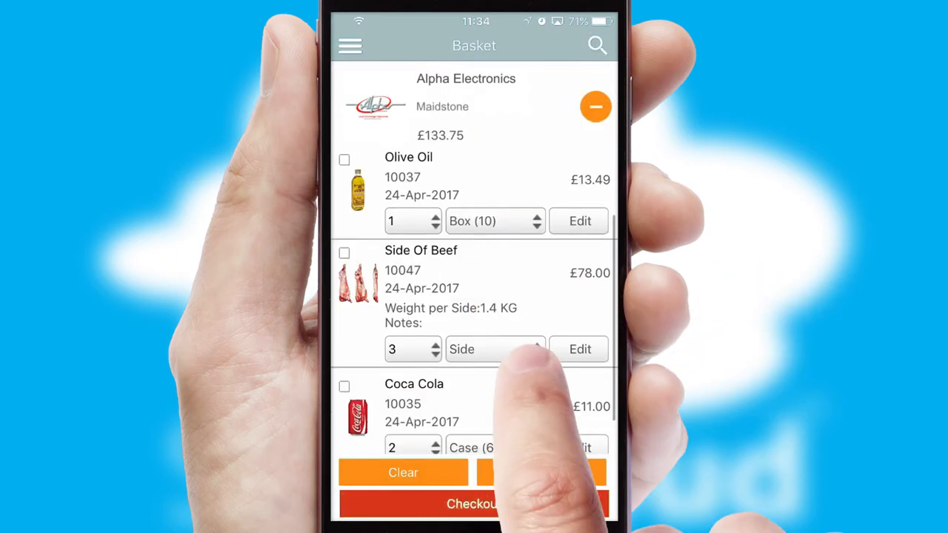
left_click(472, 504)
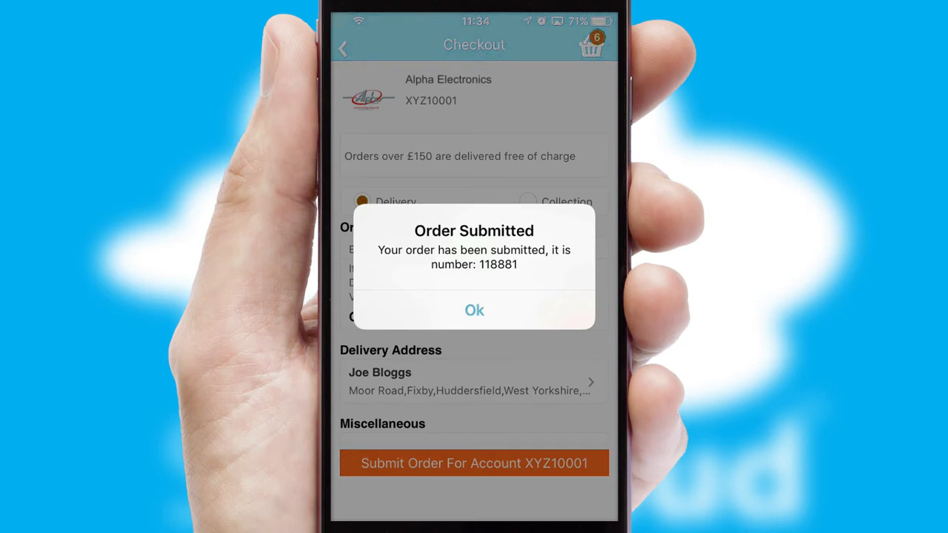
left_click(474, 309)
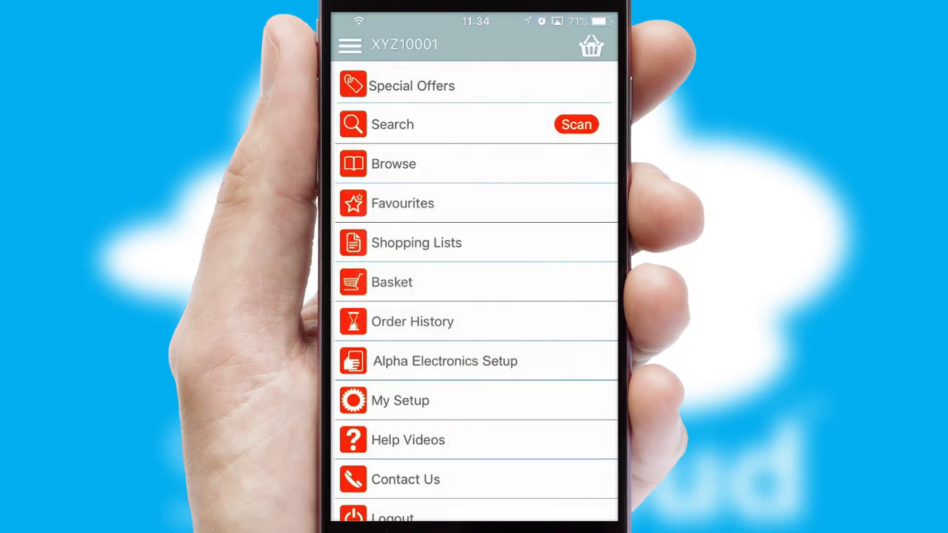
scroll("up", 3)
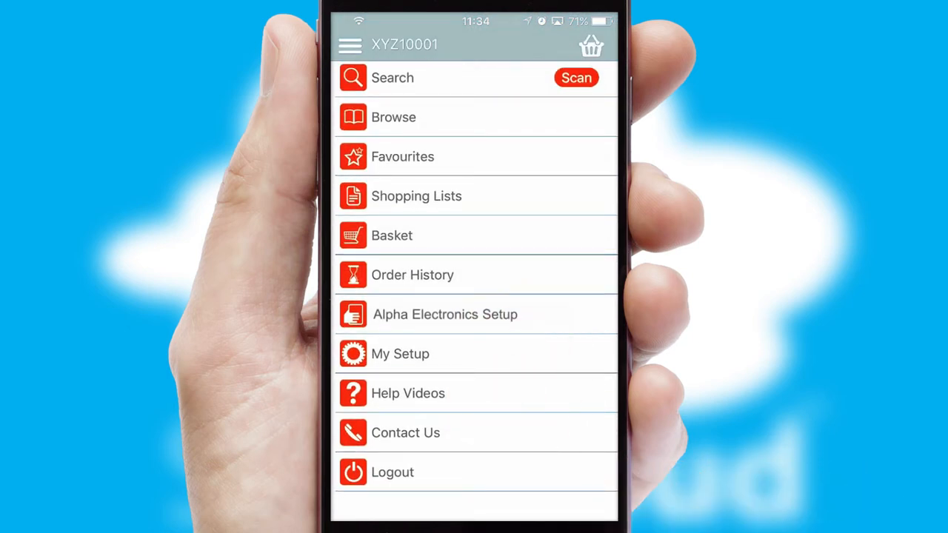
left_click(413, 275)
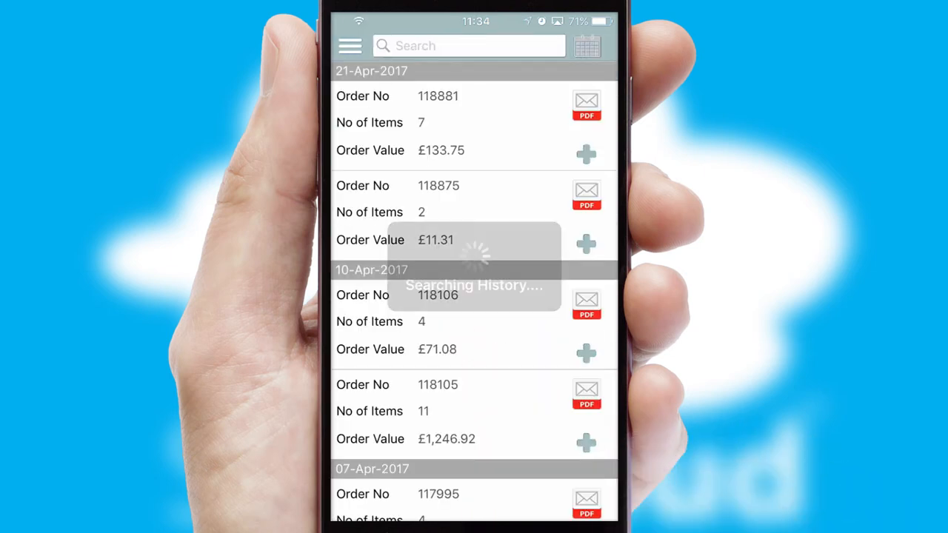